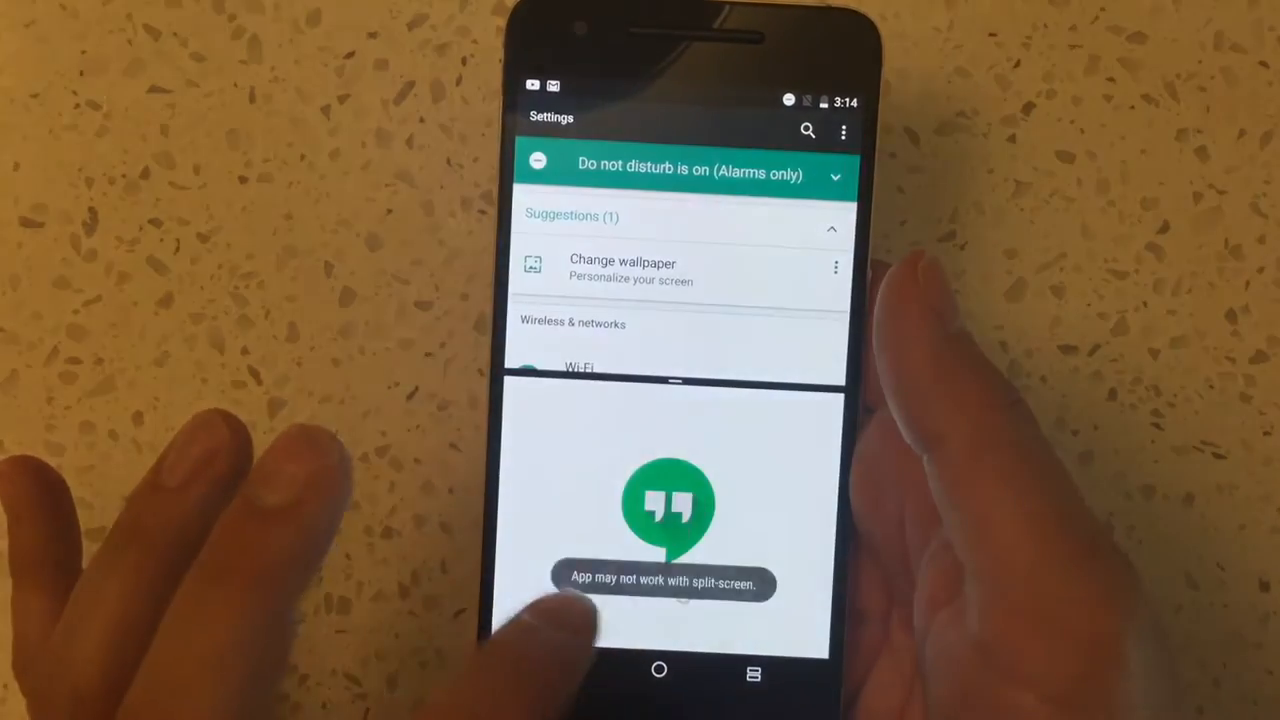
# - Launch Hangouts into the lower split-screen pane beneath Settings, then return home
pyautogui.click(660, 670)
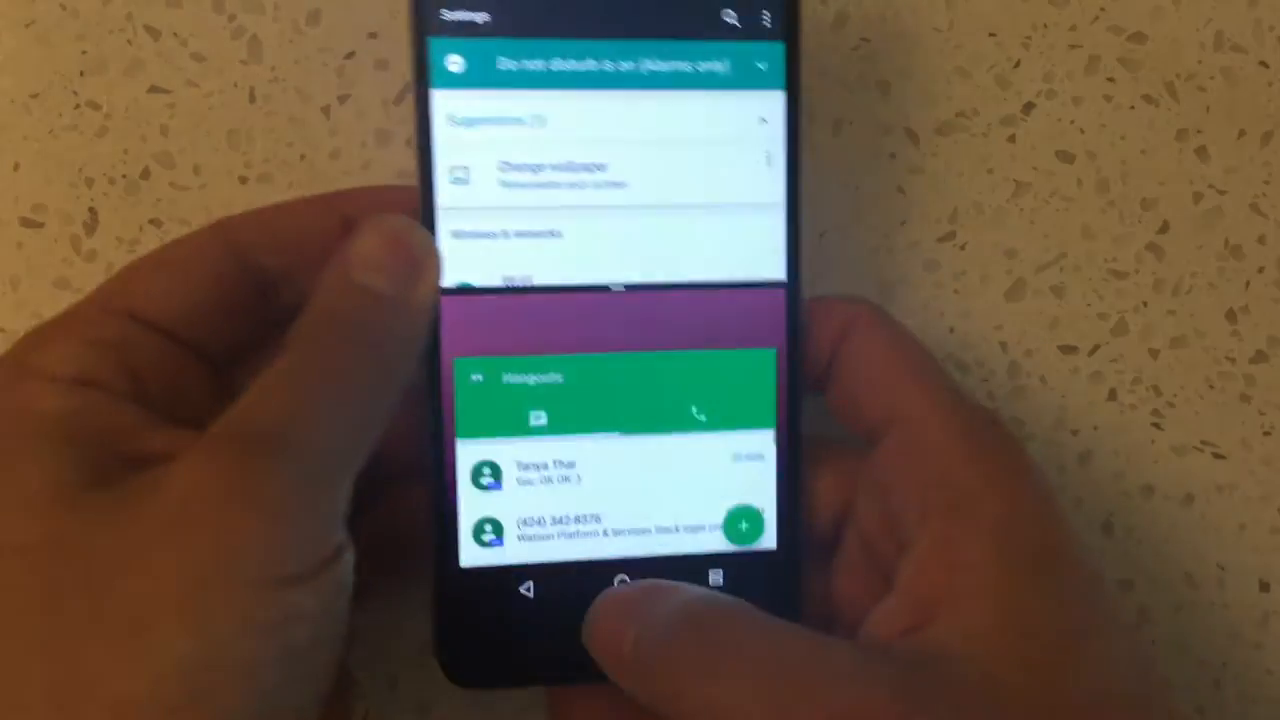
pyautogui.click(626, 590)
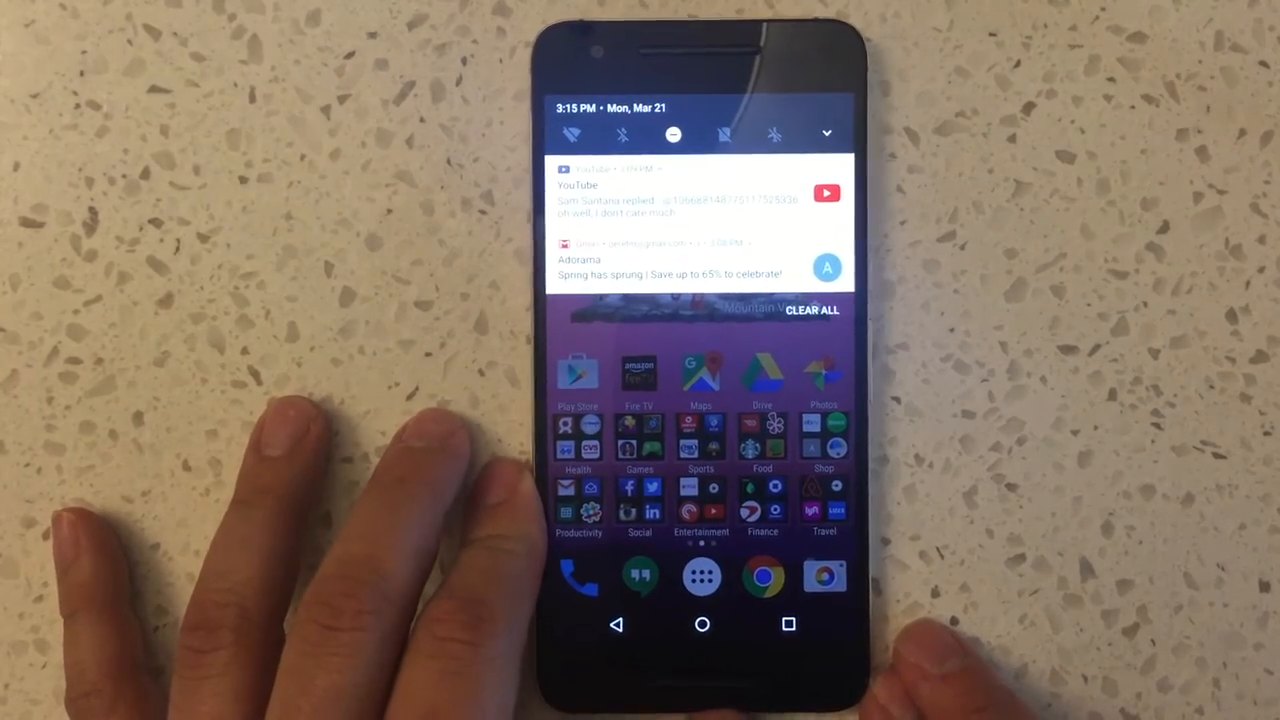
# - Pull down the notification shade to show quick toggles and the YouTube and shopping notifications
pyautogui.click(660, 270)
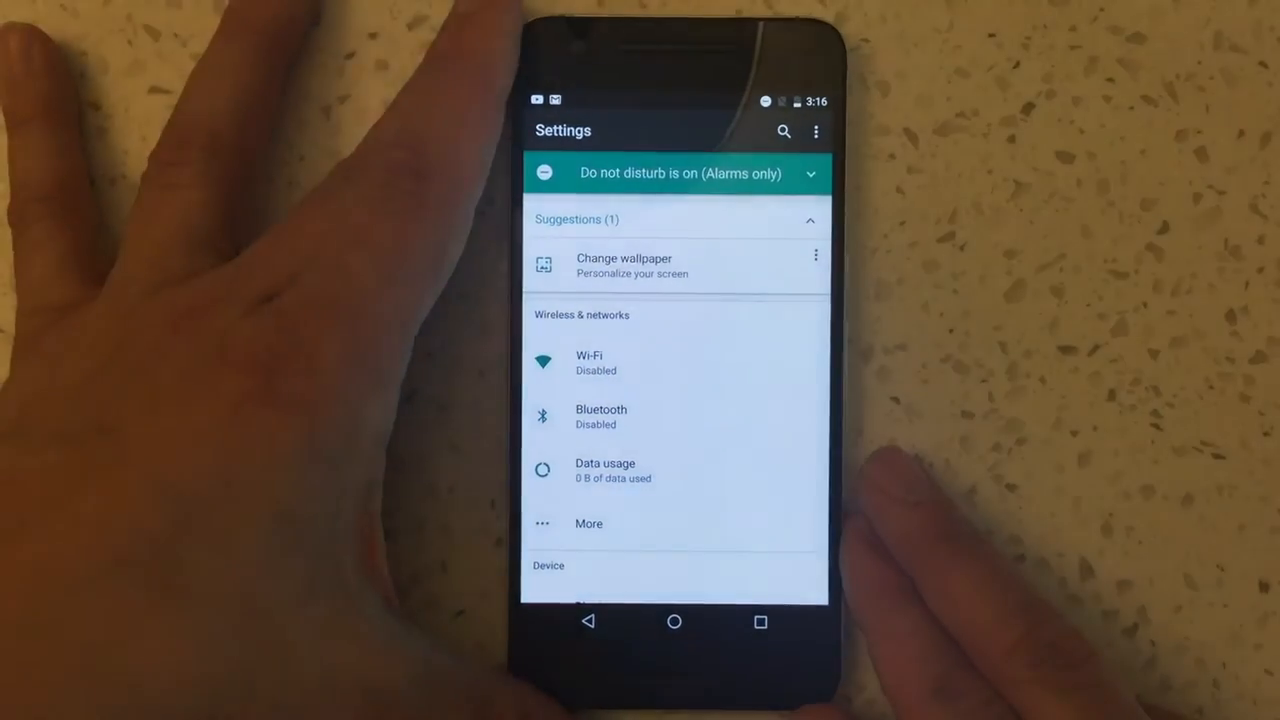
pyautogui.scroll(-3)
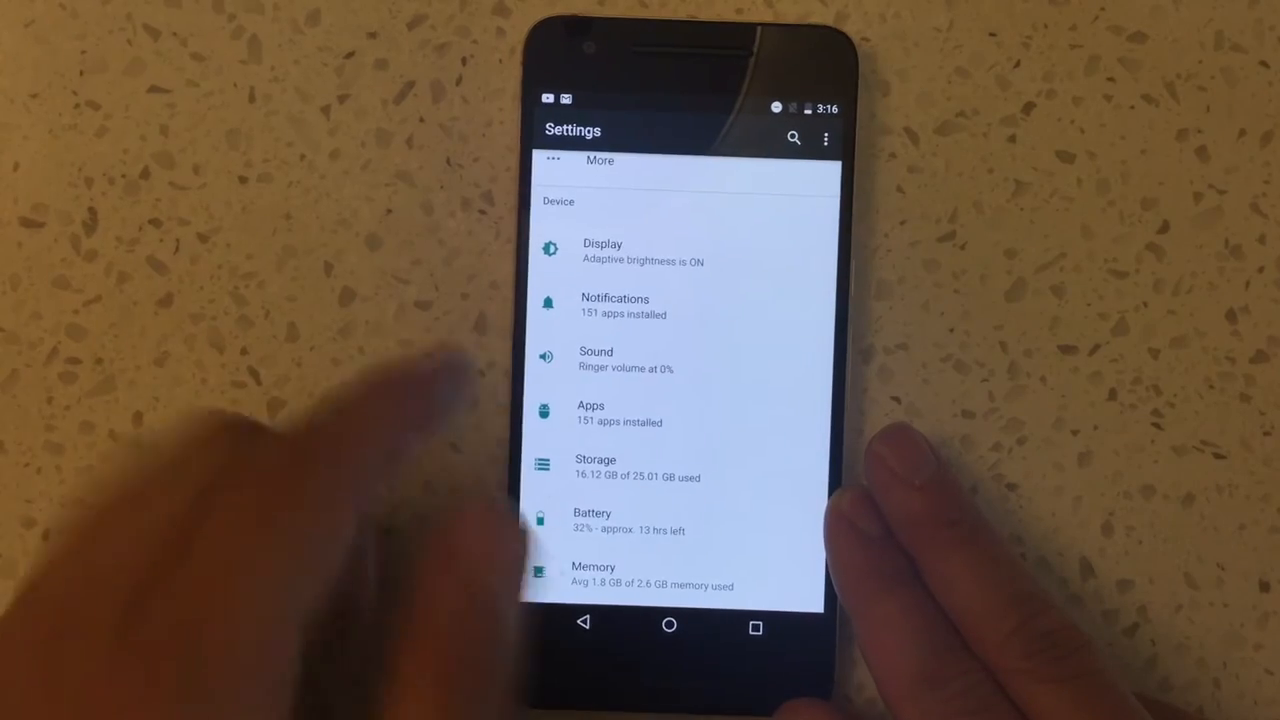
pyautogui.scroll(-3)
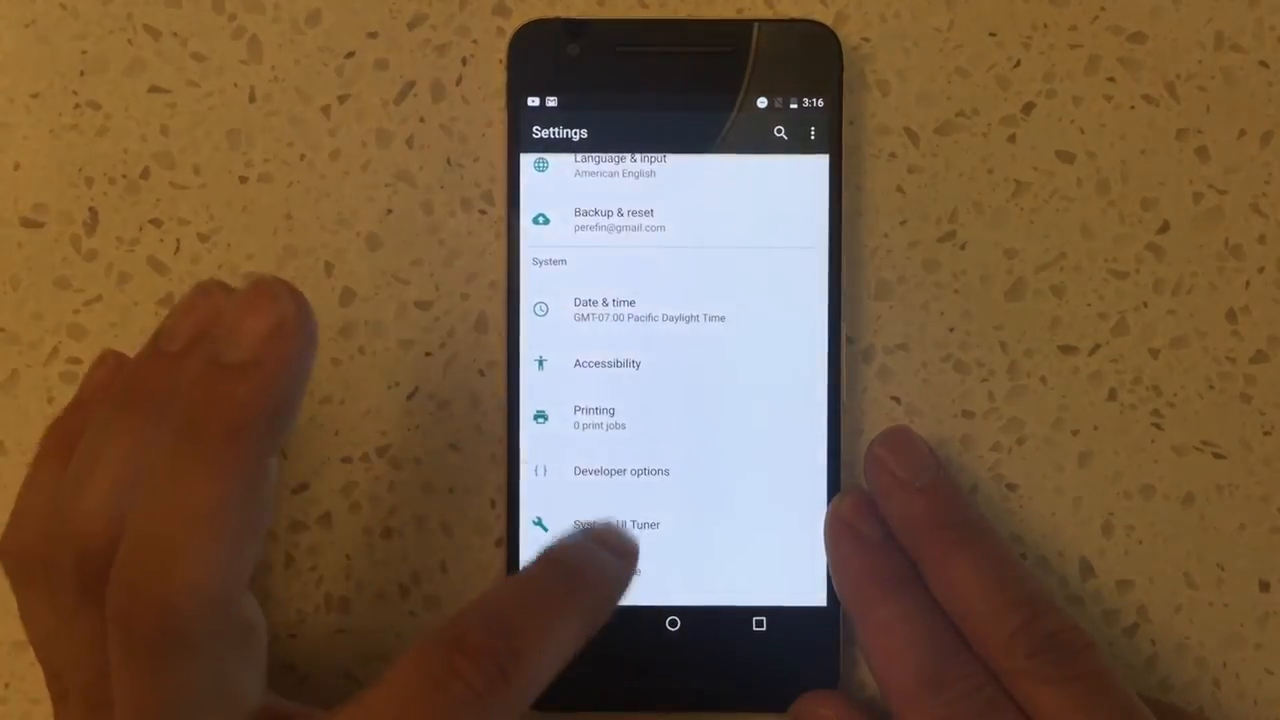
pyautogui.click(620, 472)
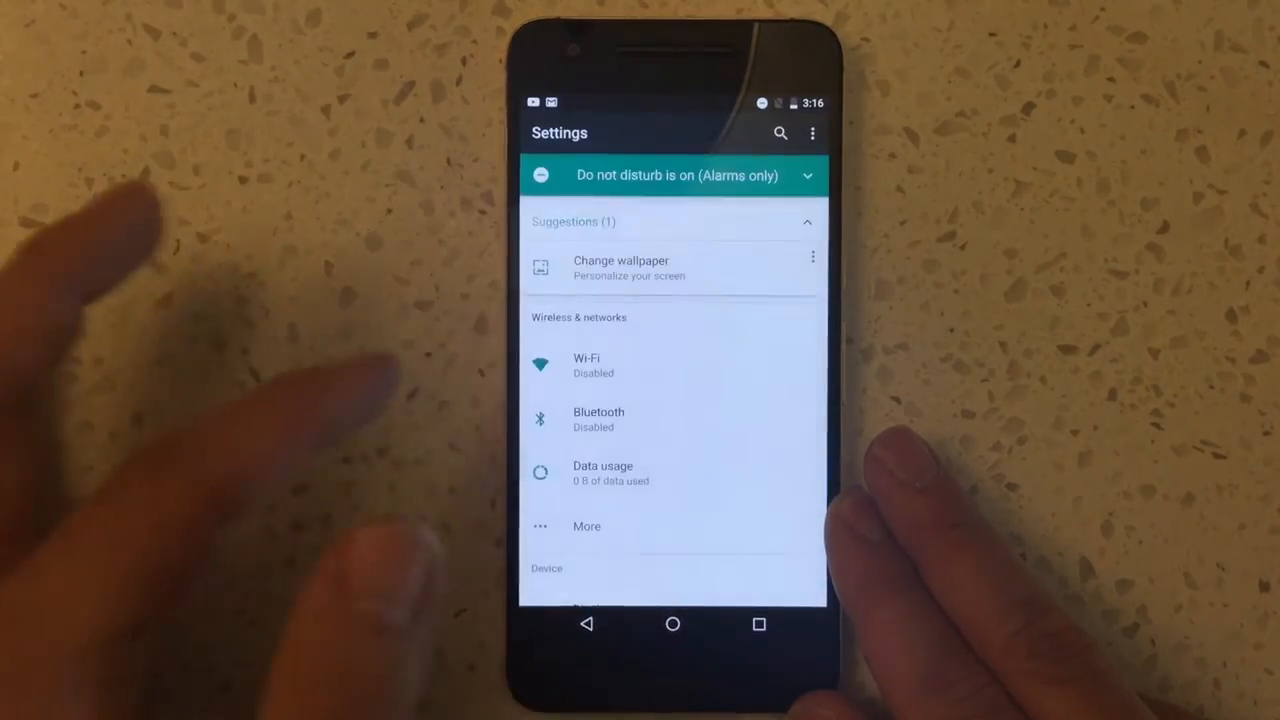
# - Reach About phone and tap Android version repeatedly to reveal the N Easter egg
pyautogui.scroll(-3)
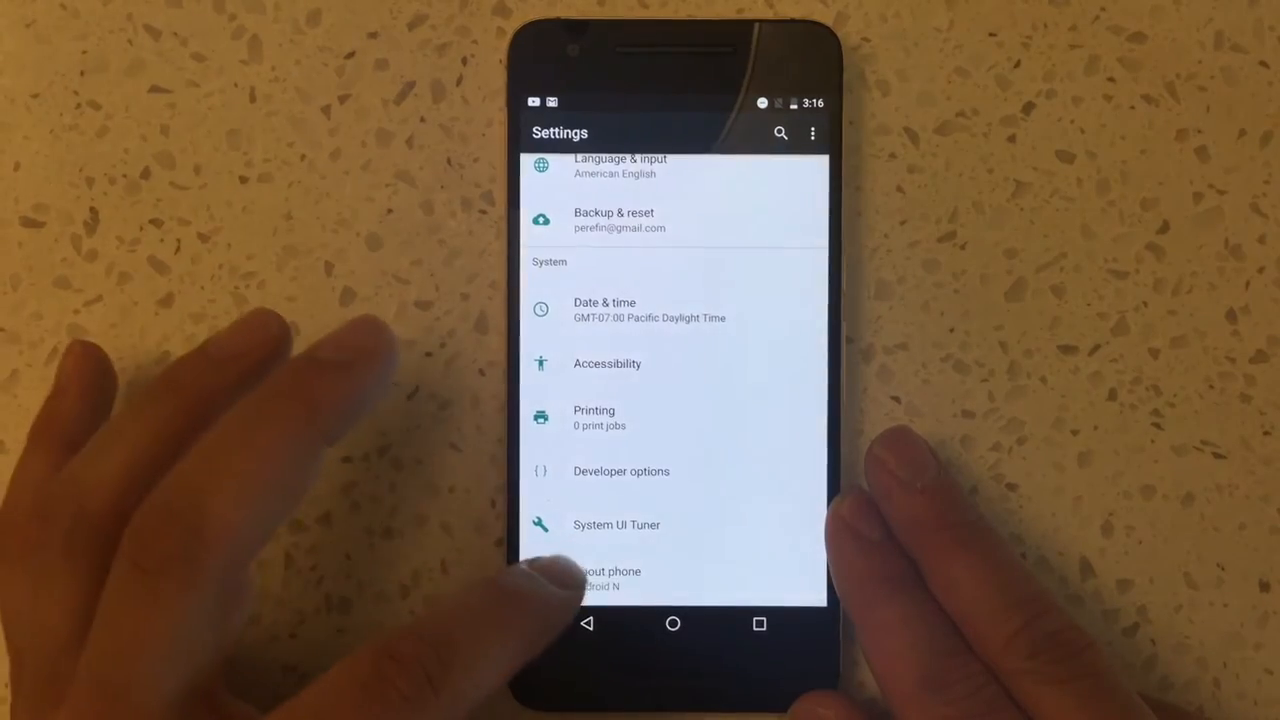
pyautogui.click(610, 578)
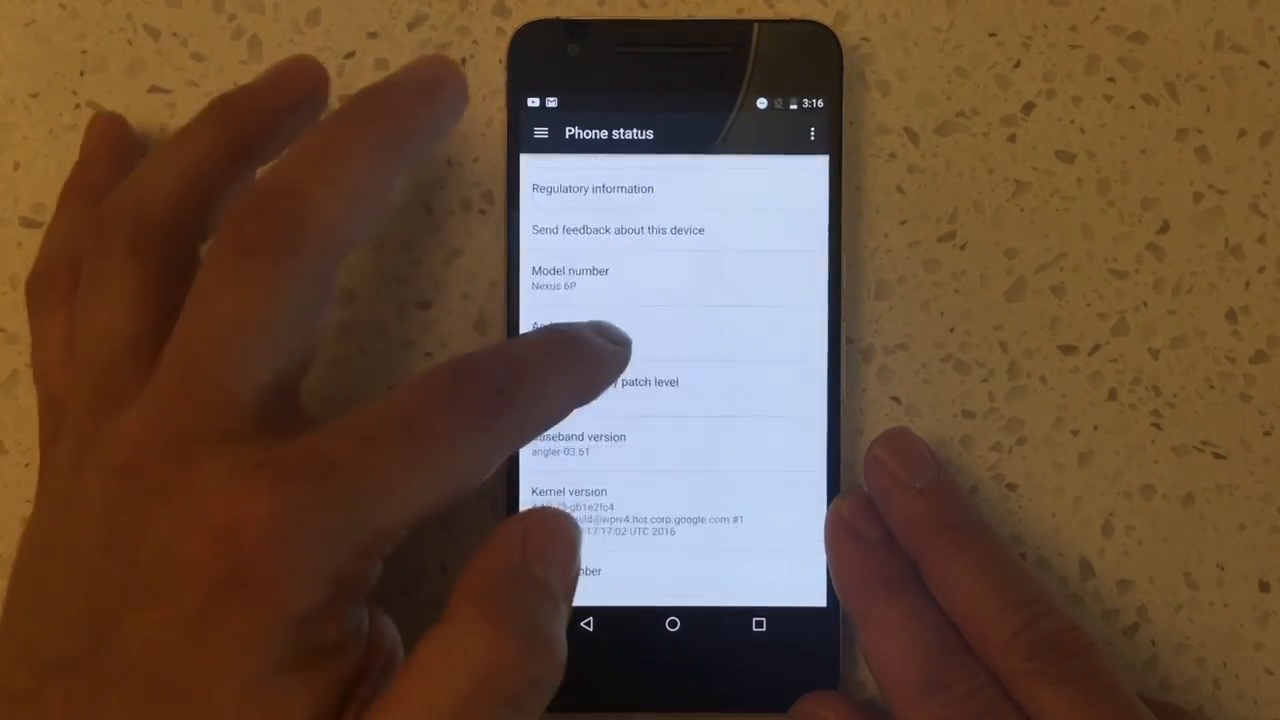
pyautogui.scroll(-3)
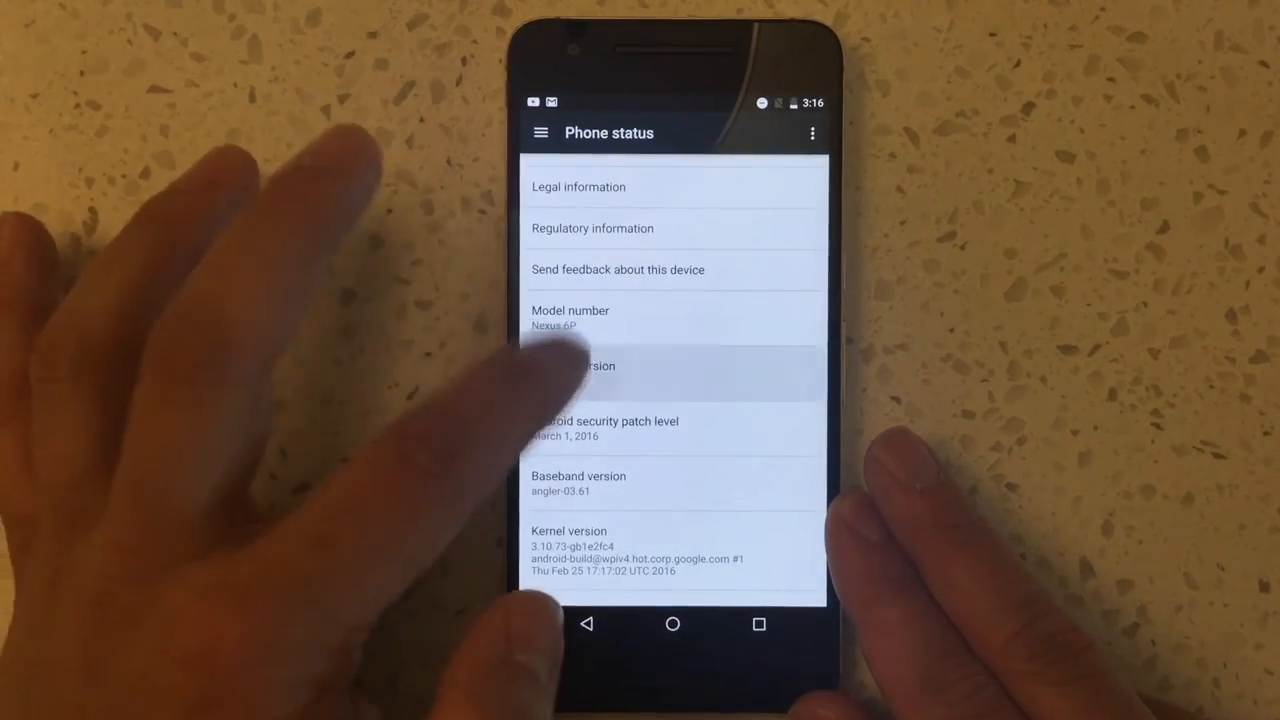
pyautogui.click(672, 364)
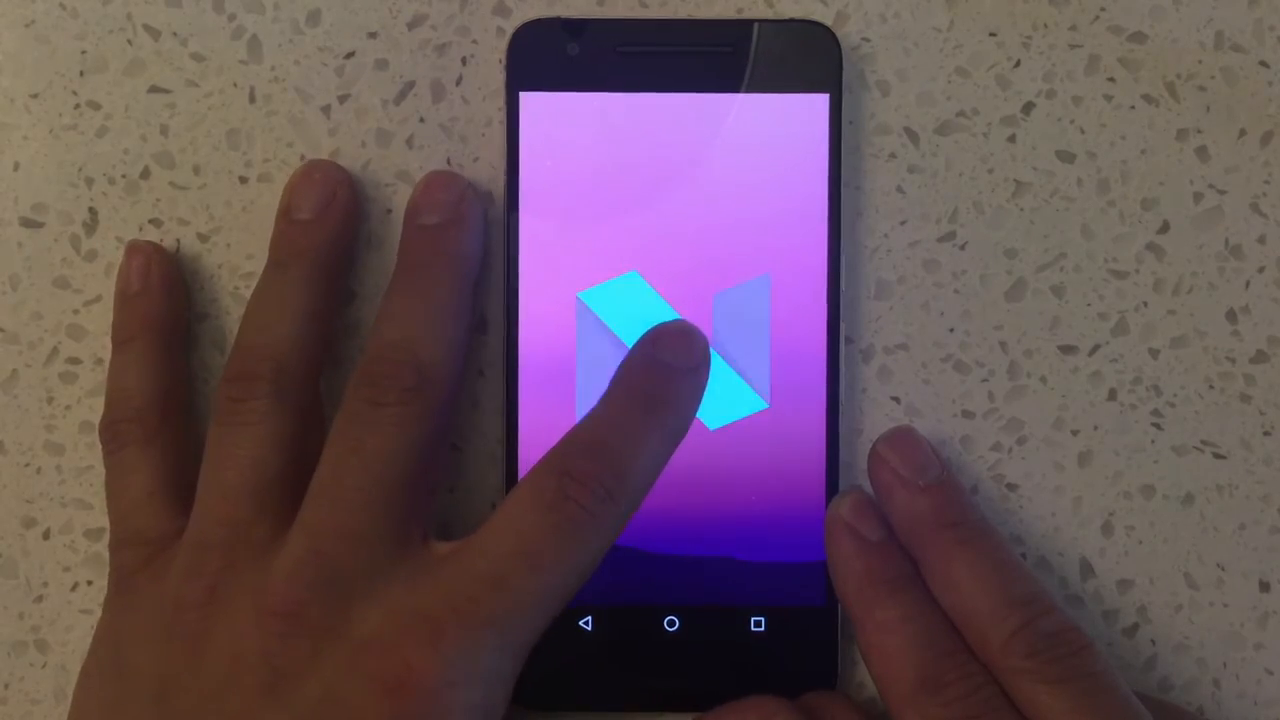
# - Start the hidden game from the N logo, then return to the home screen
pyautogui.click(670, 360)
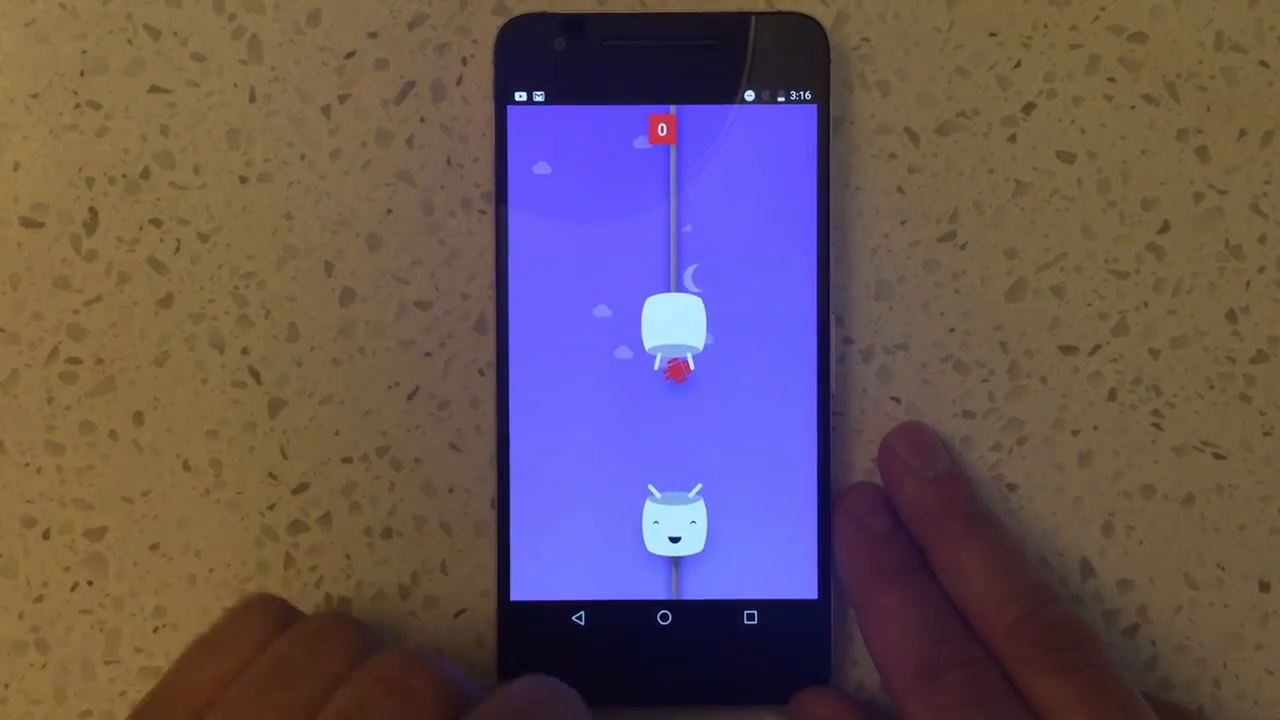
pyautogui.click(664, 616)
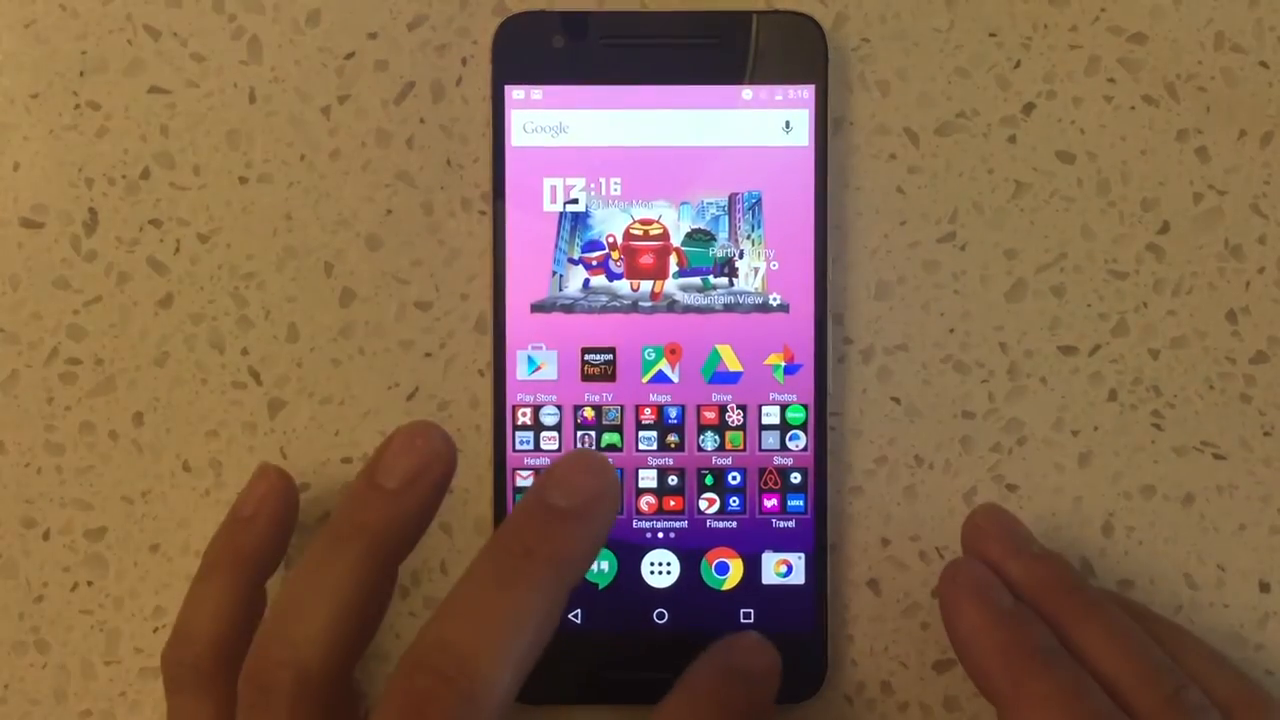